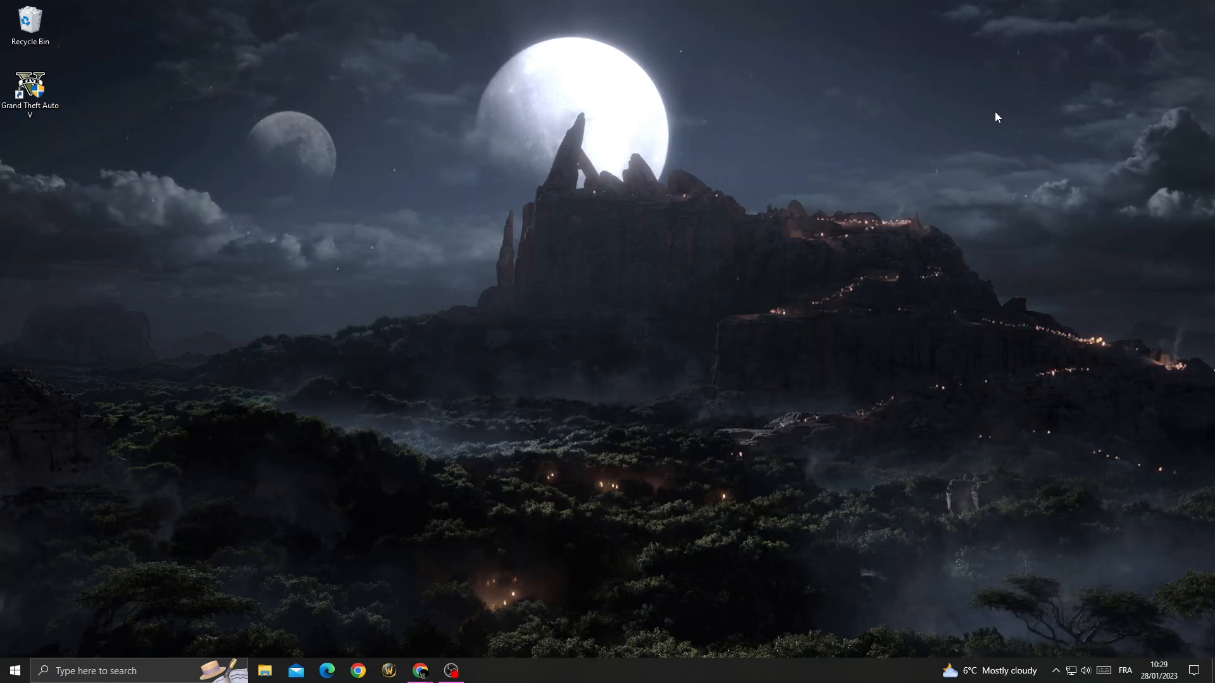
mouse_move(772, 260)
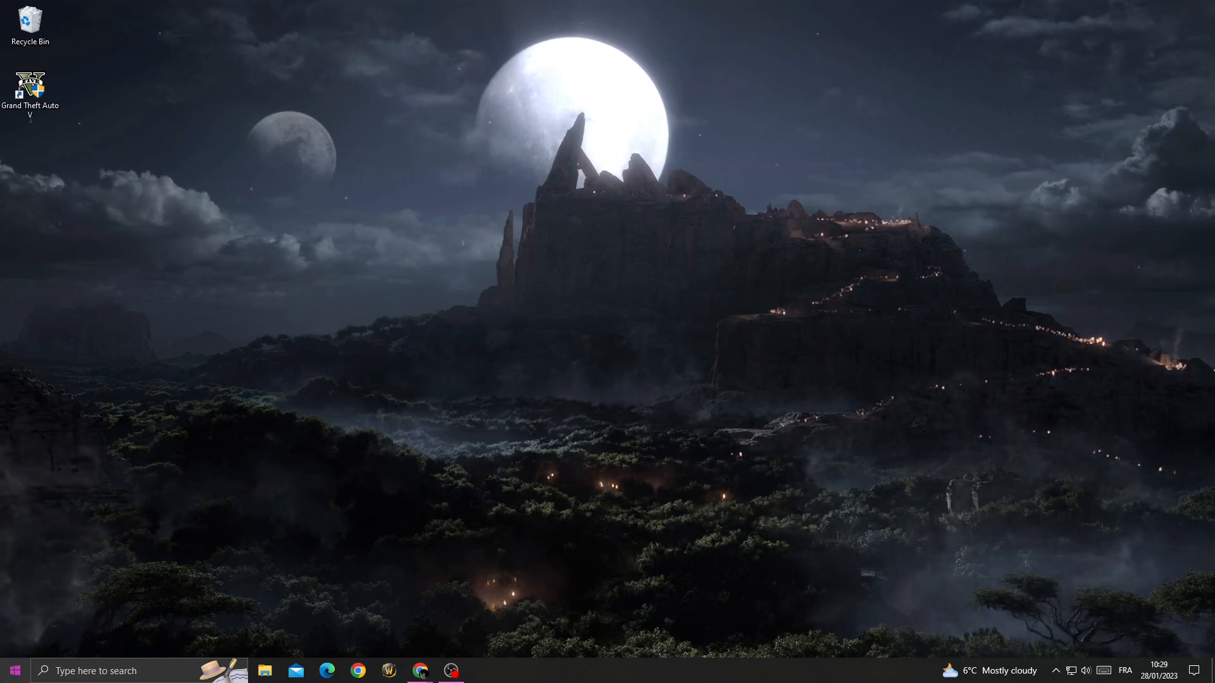
Step: Reach the Background apps page under Privacy in Windows Settings
click(14, 671)
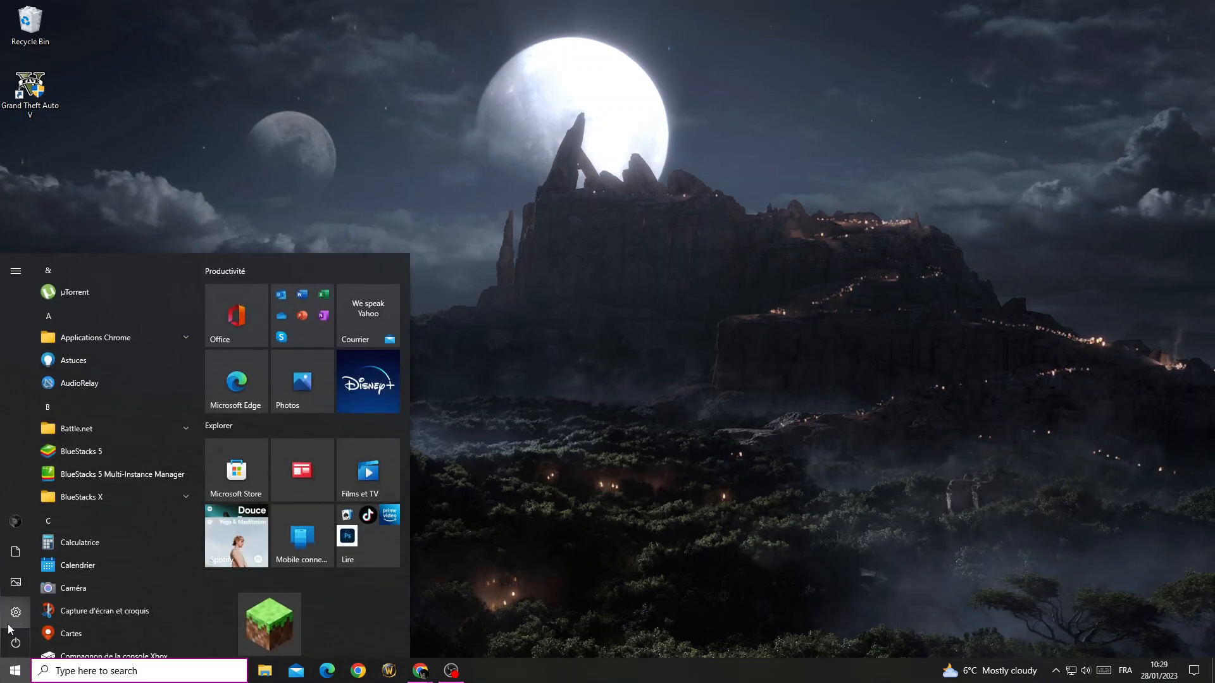
click(15, 613)
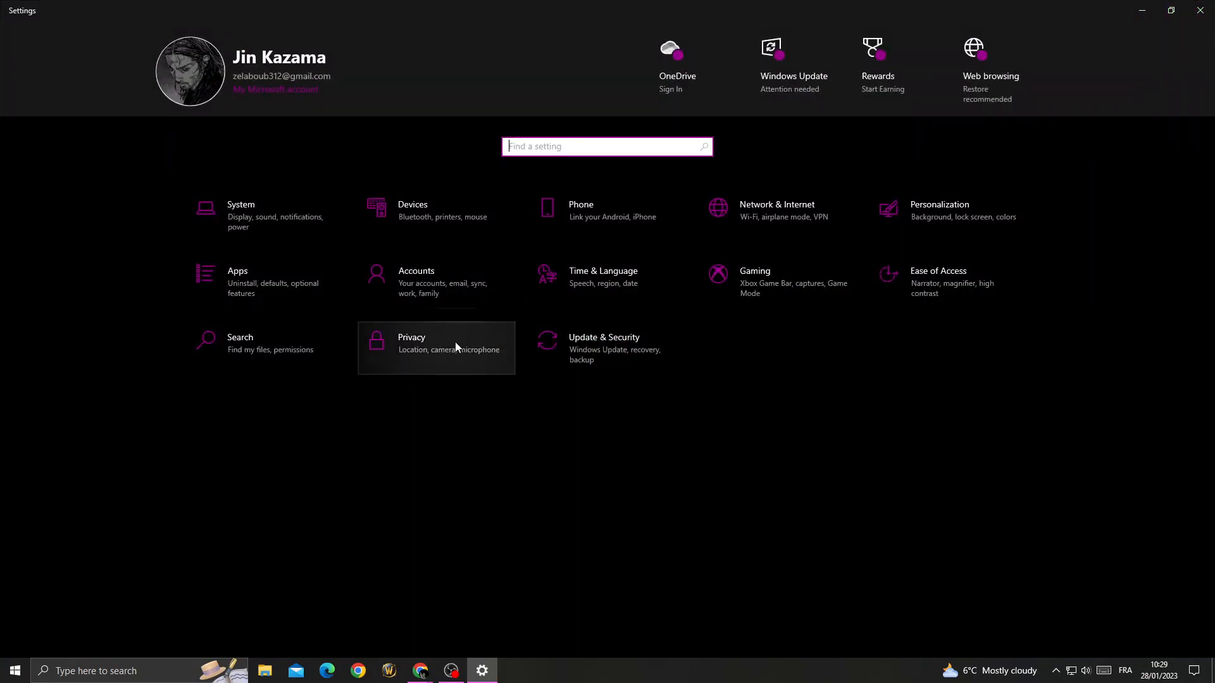
click(411, 343)
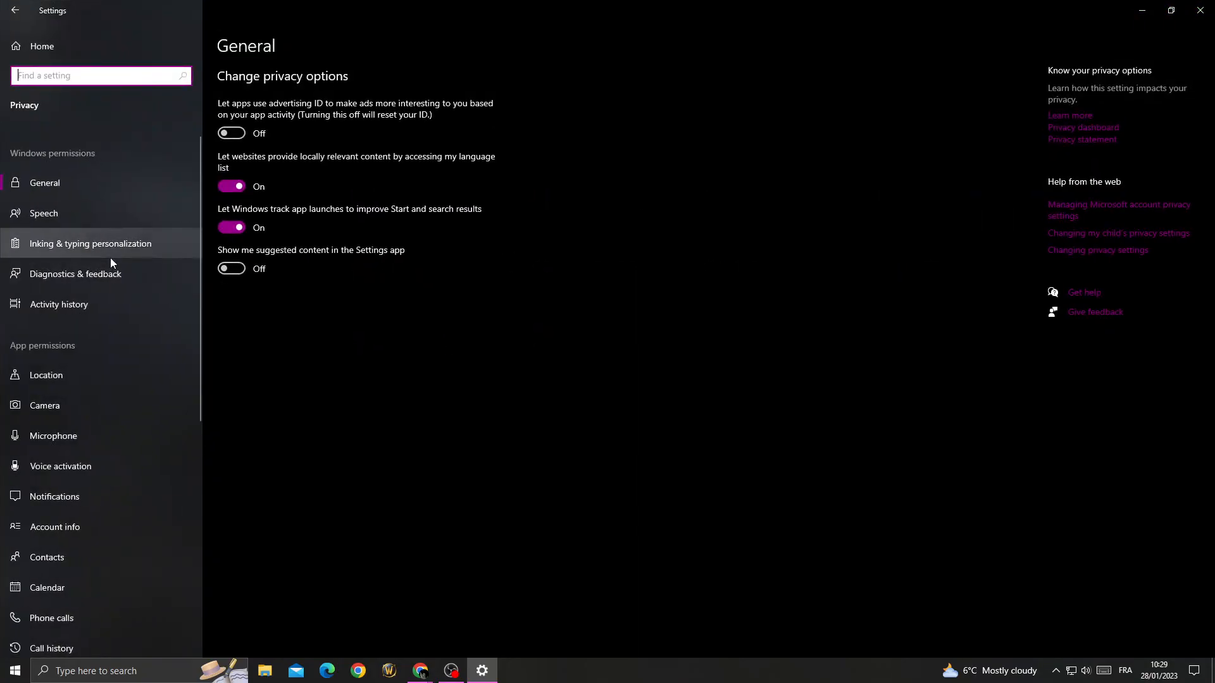
scroll(down, 3)
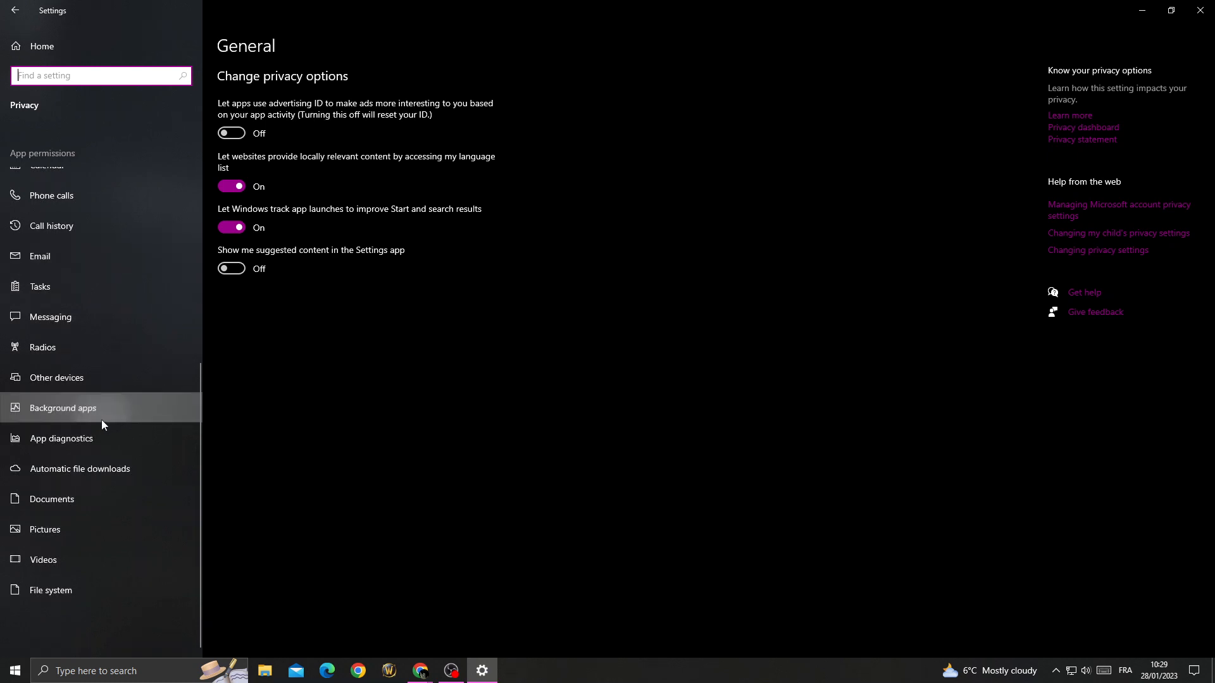
click(63, 409)
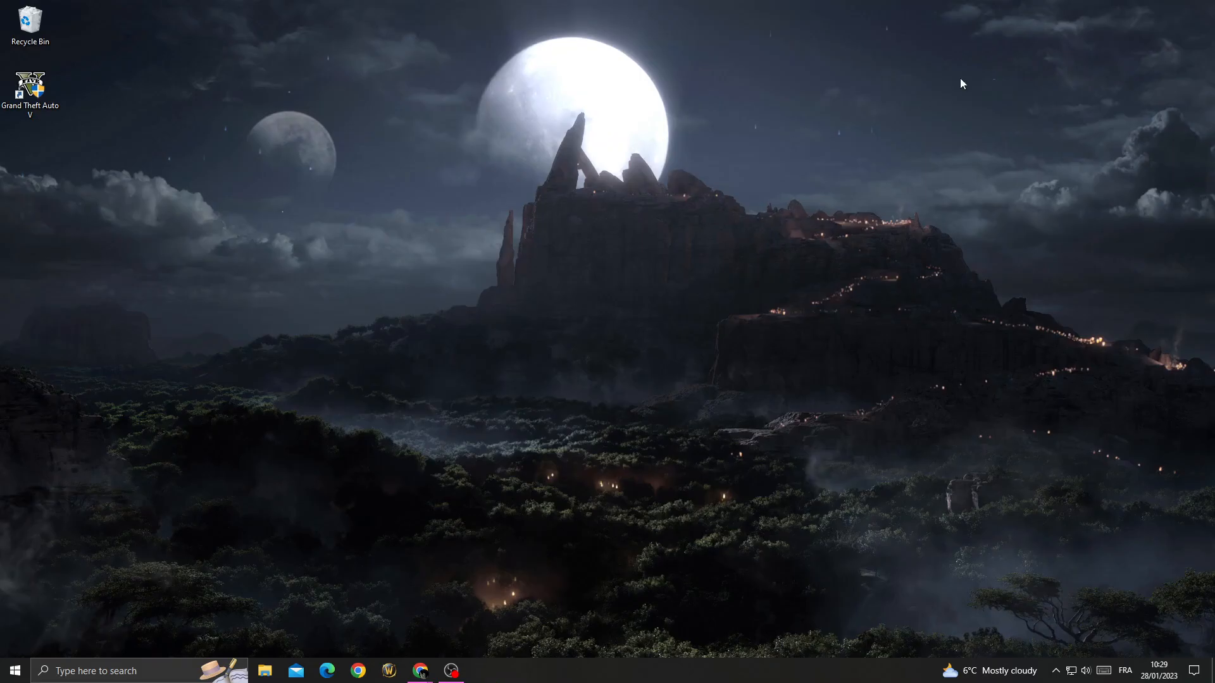
Step: Show the Grand Theft Auto V shortcut's Properties with its Compatibility settings
right_click(29, 84)
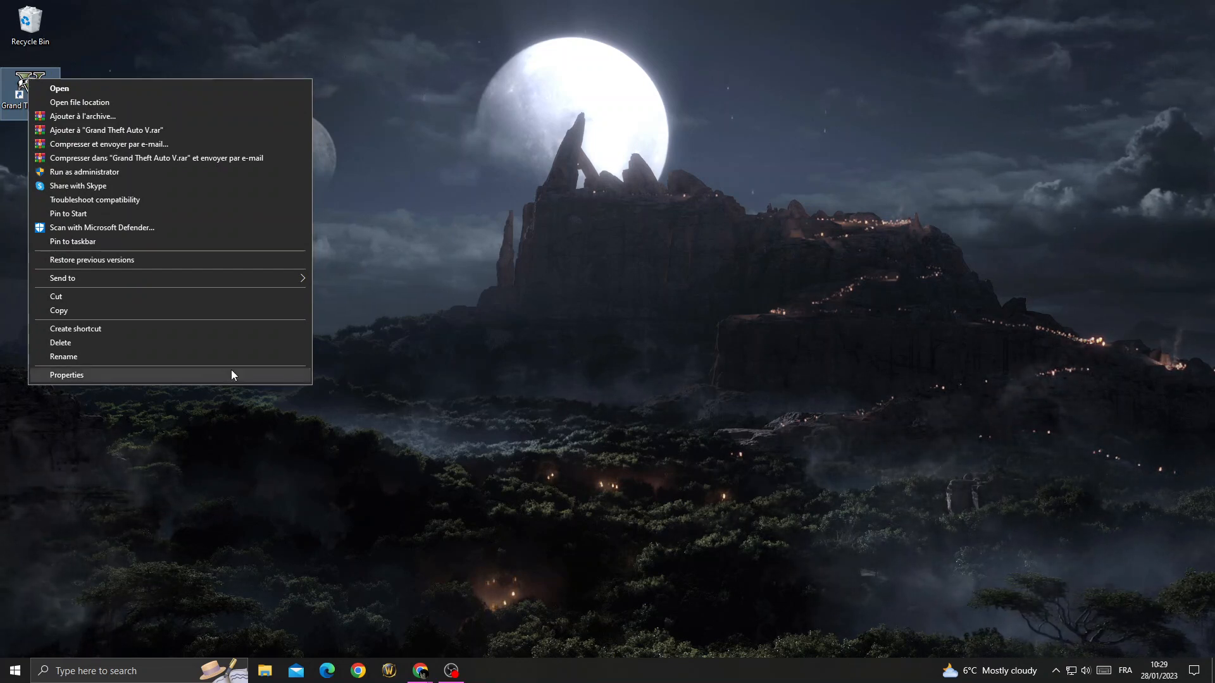
click(67, 375)
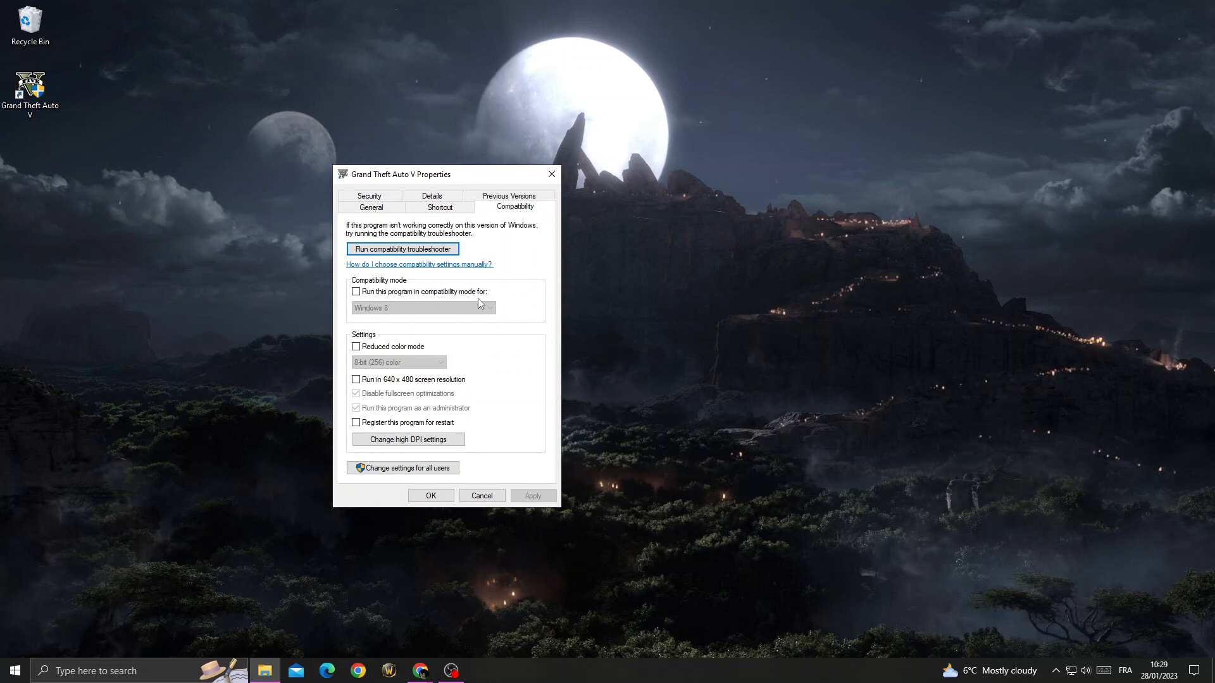
Step: Confirm the Grand Theft Auto V Properties with OK, leaving the desktop clear
click(403, 467)
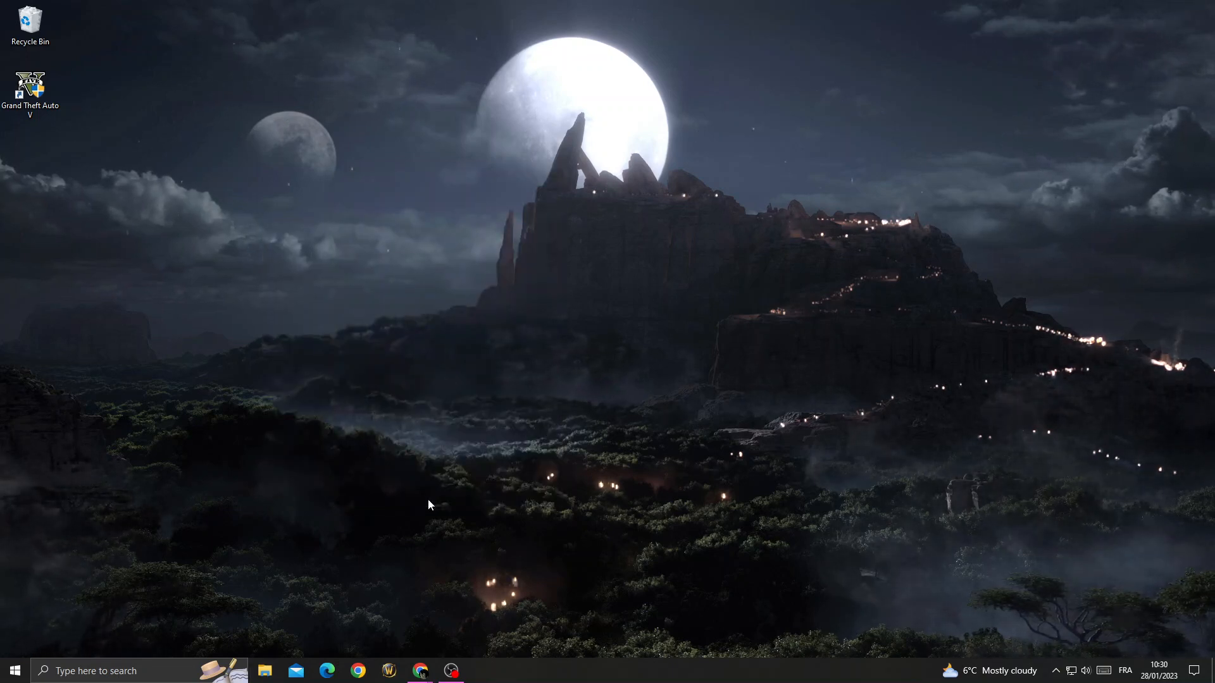
click(14, 670)
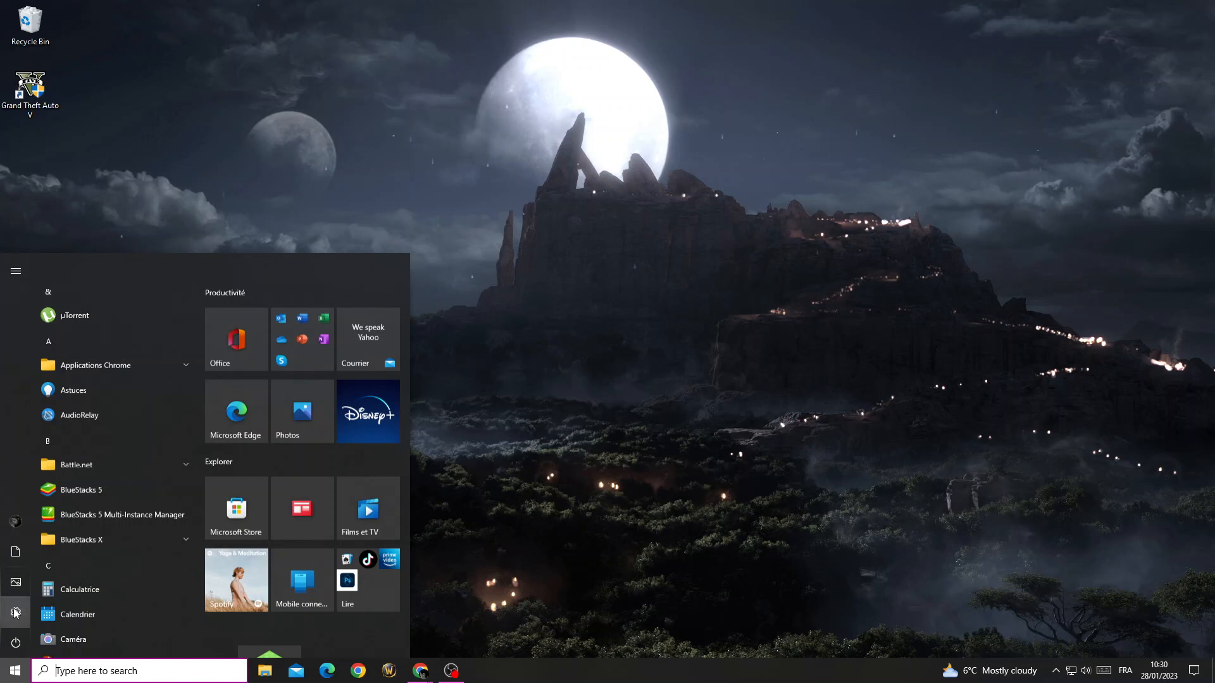
click(12, 671)
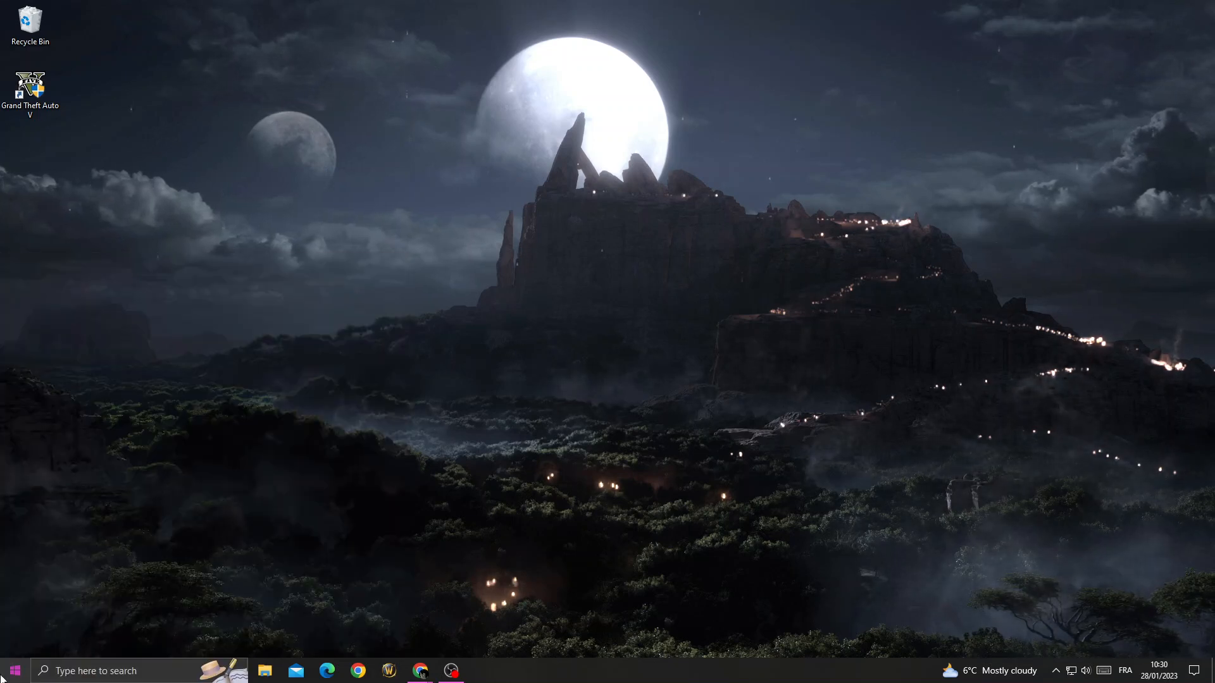